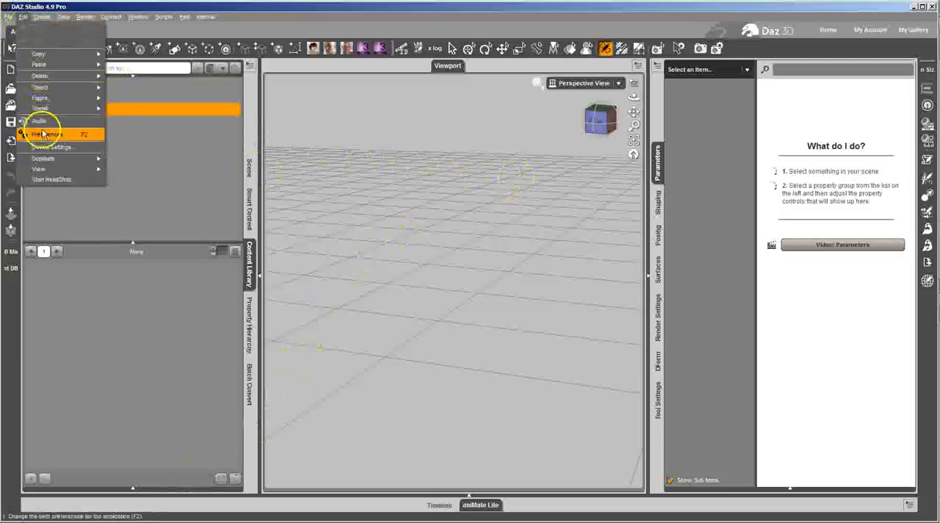
Step: Open Edit > Preferences to reach the Content Directory Manager for mapping Tutorials\Characters
left_click(48, 134)
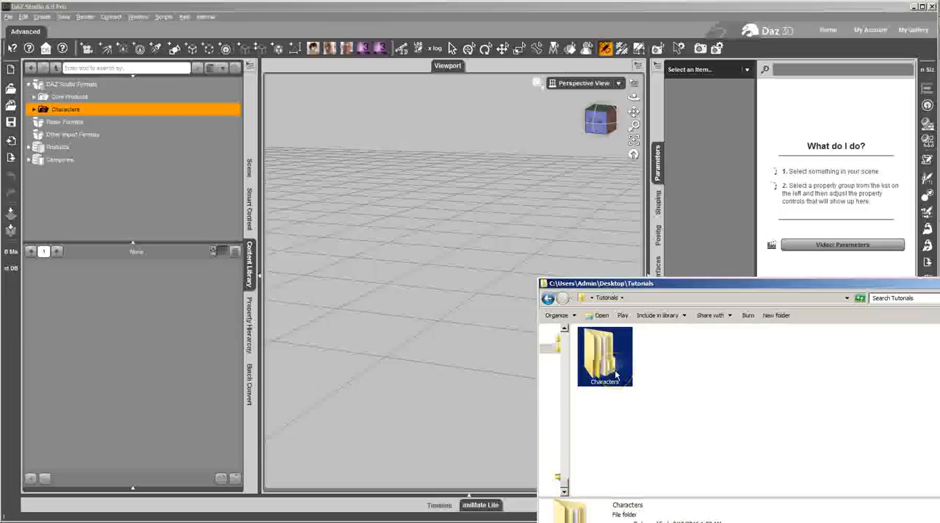
Step: Open Tutorials\Characters in Explorer, select Content, then select the mapped Characters library folder
double_click(604, 356)
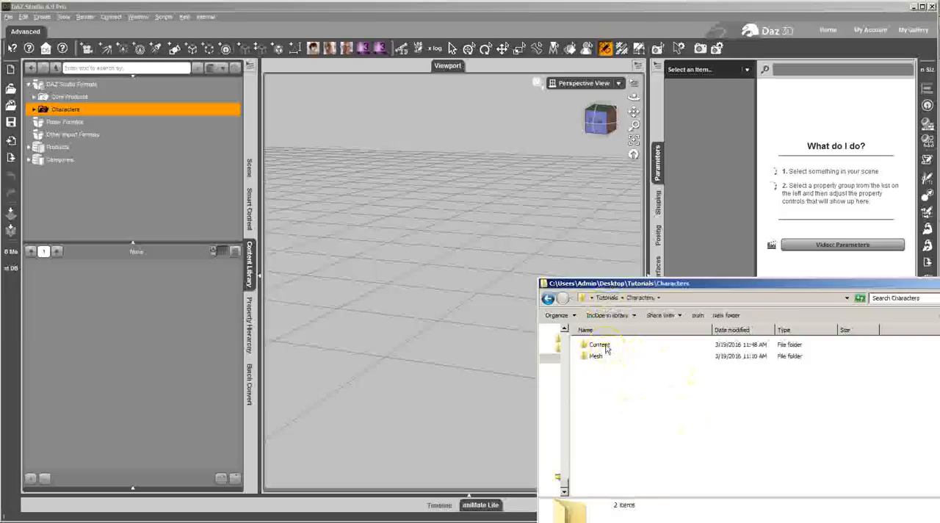
left_click(599, 344)
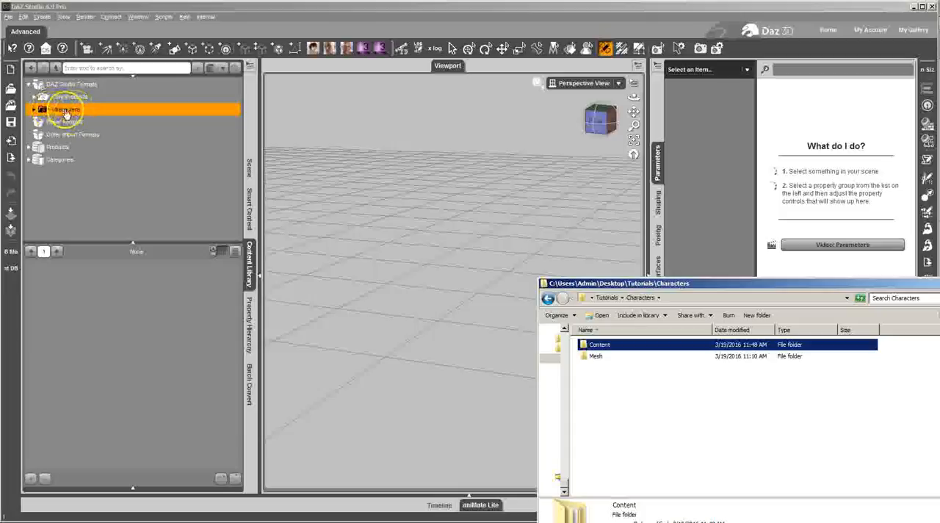
left_click(66, 109)
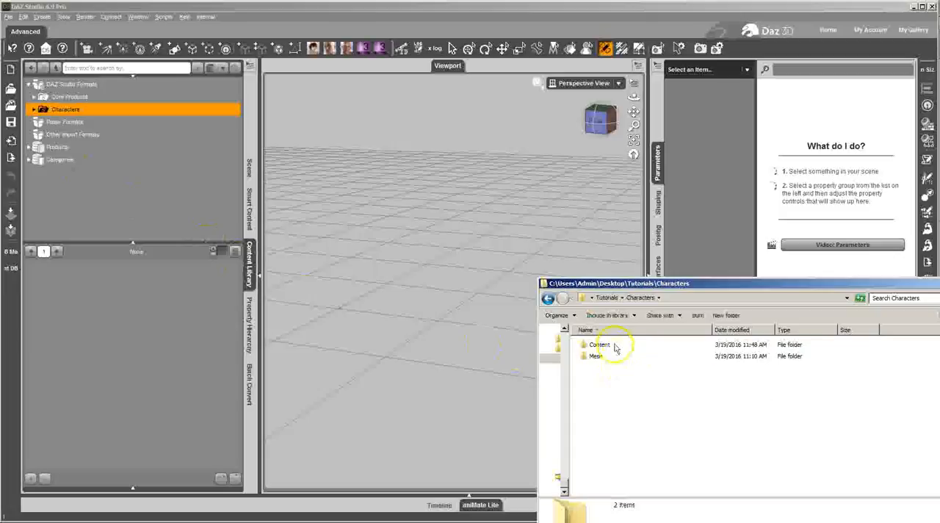
Step: Browse down through Content, People and Genesis 3 Male folders in Explorer
double_click(599, 344)
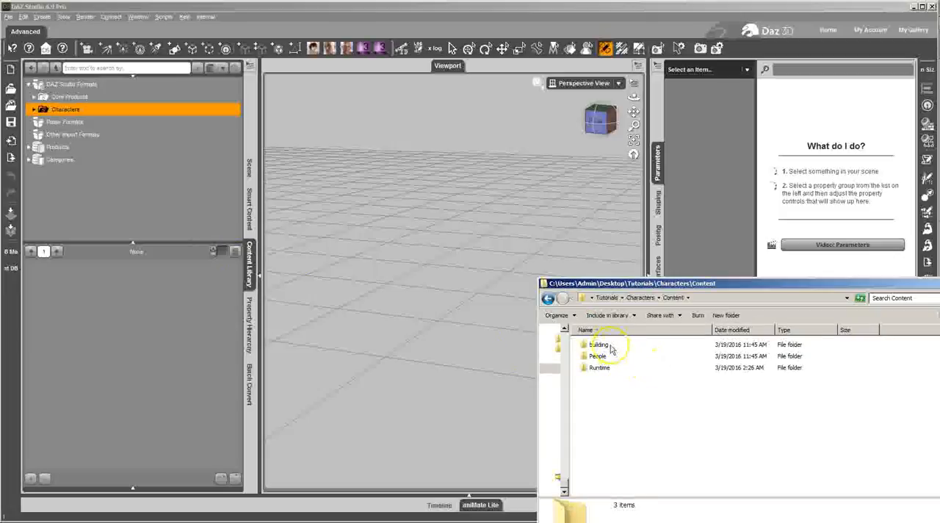
left_click(599, 344)
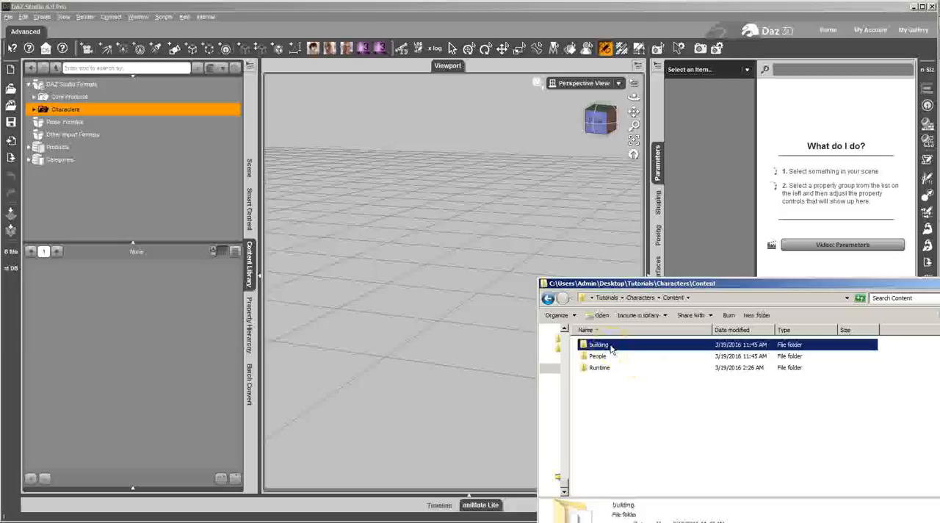
mouse_move(614, 358)
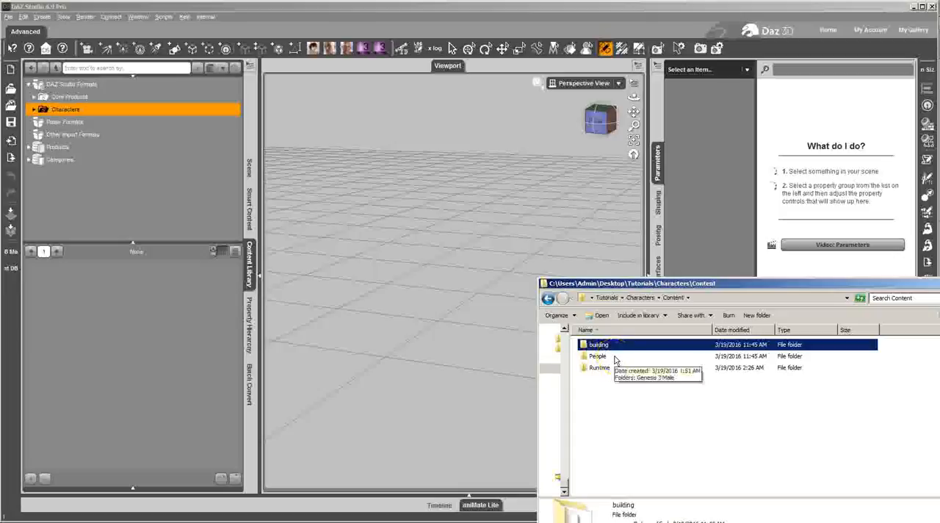
double_click(598, 357)
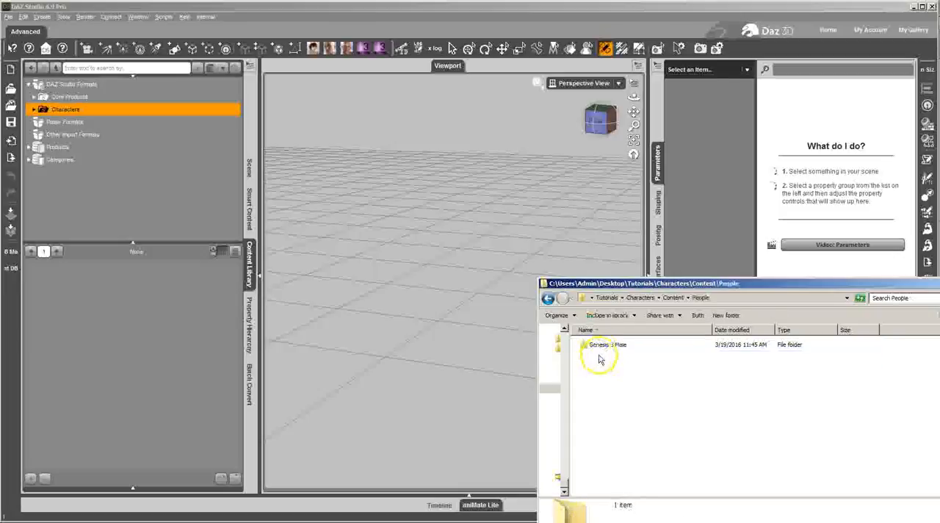
double_click(607, 344)
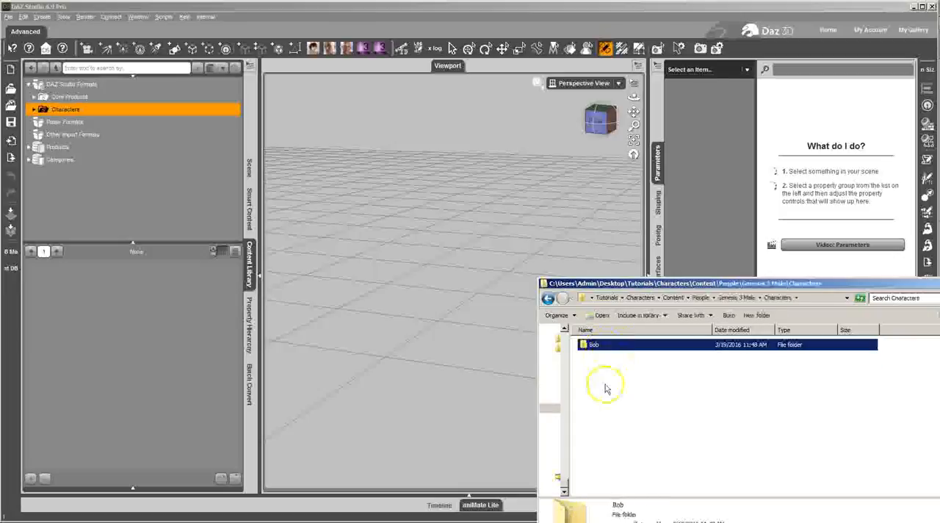
double_click(594, 344)
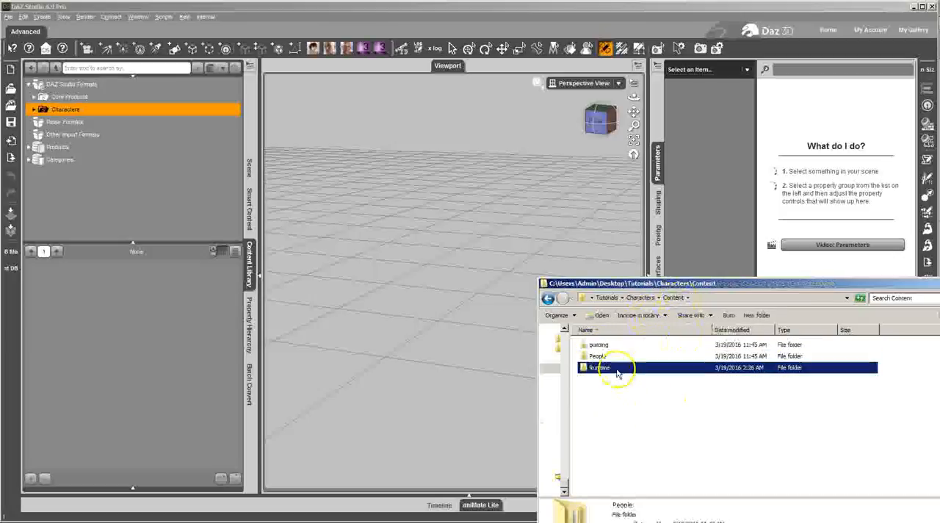
Step: Open Runtime > Textures and select one of Bob's arm texture maps
double_click(599, 367)
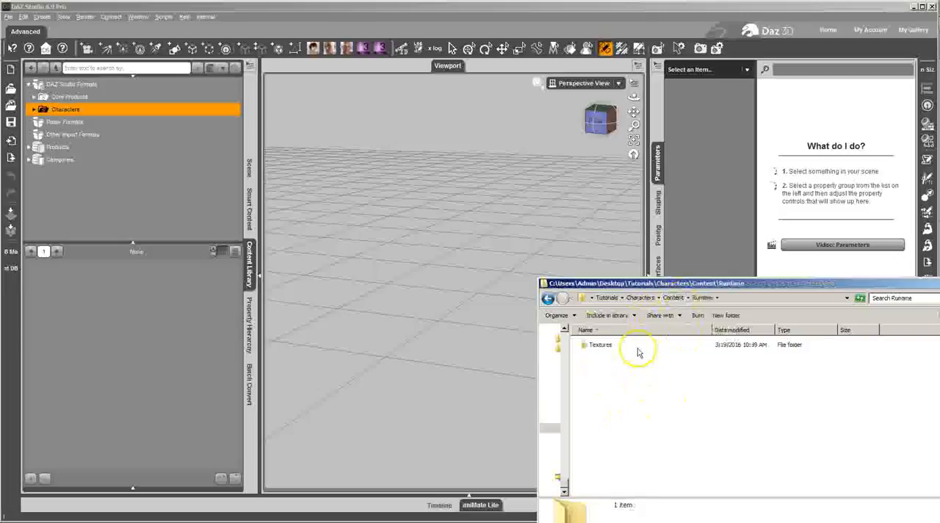
double_click(600, 344)
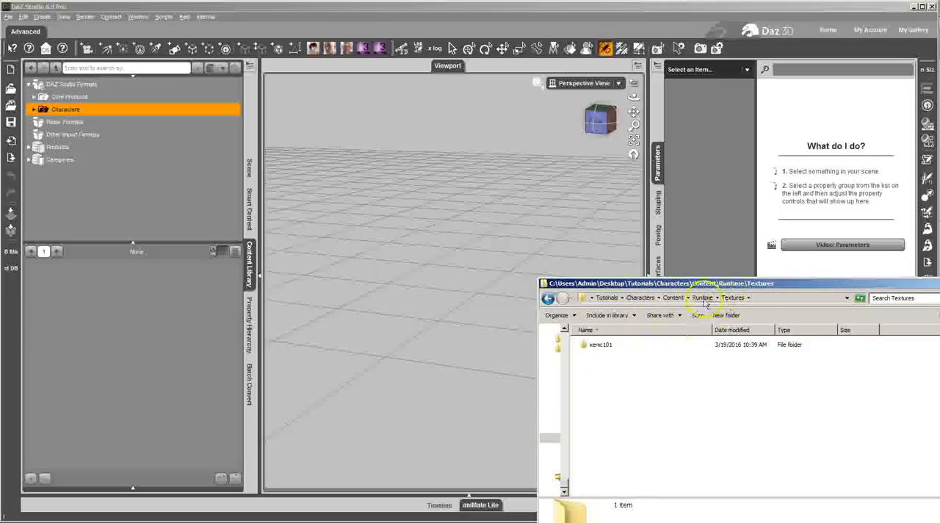
double_click(600, 345)
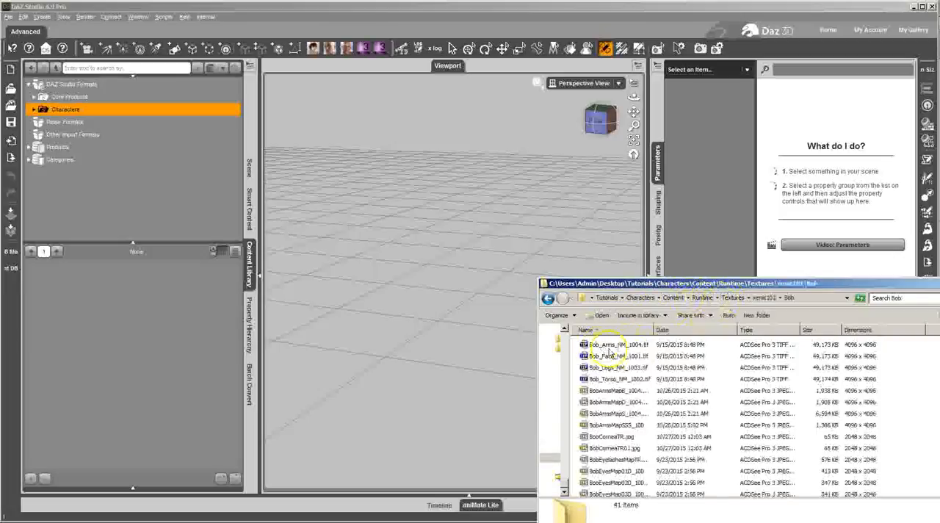
left_click(617, 401)
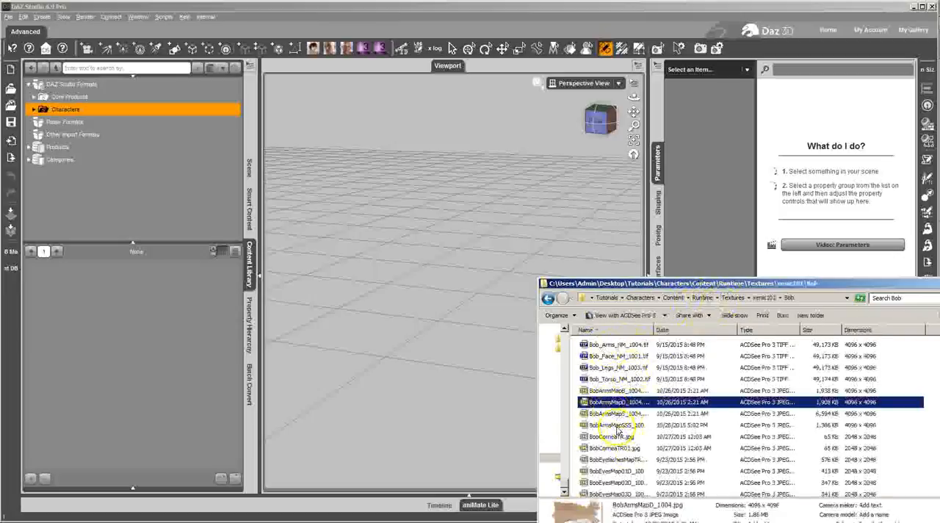
mouse_move(617, 424)
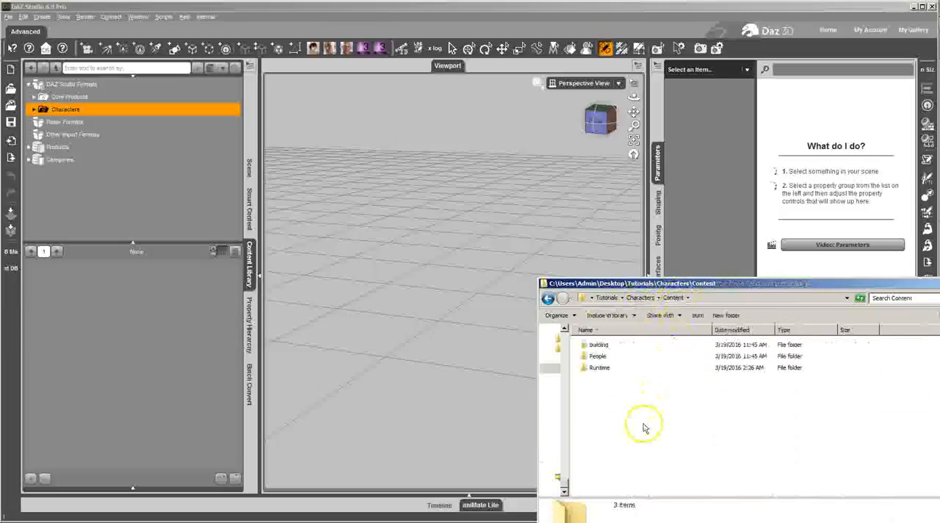
Step: Go back up to the Characters folder and open Mesh
left_click(548, 297)
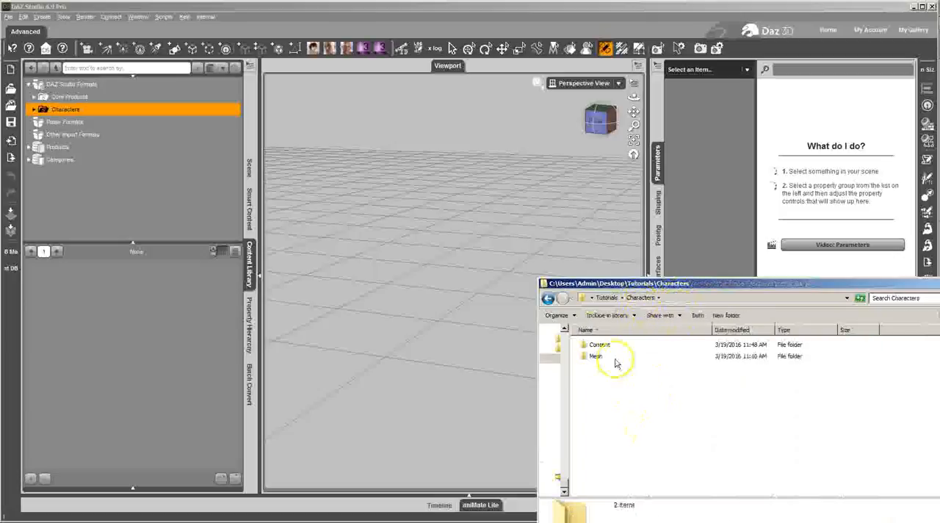
left_click(596, 355)
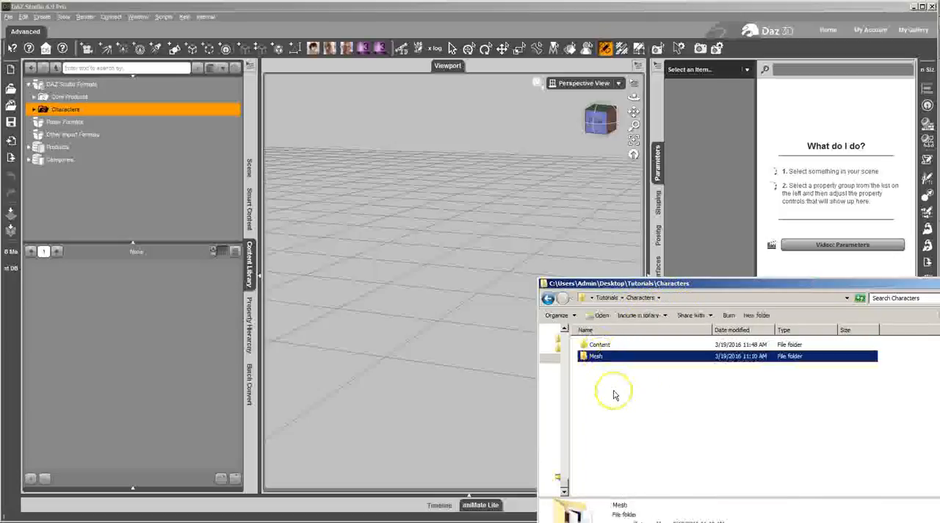
double_click(595, 357)
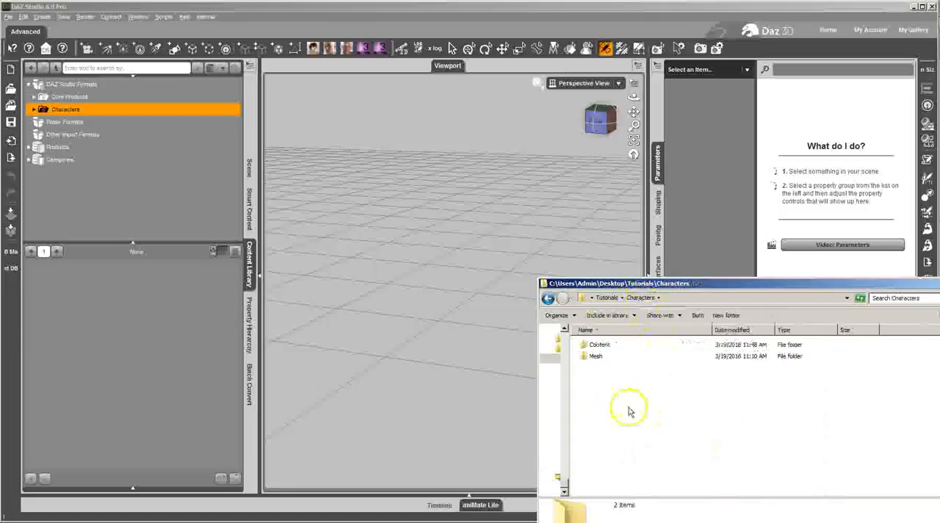
mouse_move(450, 94)
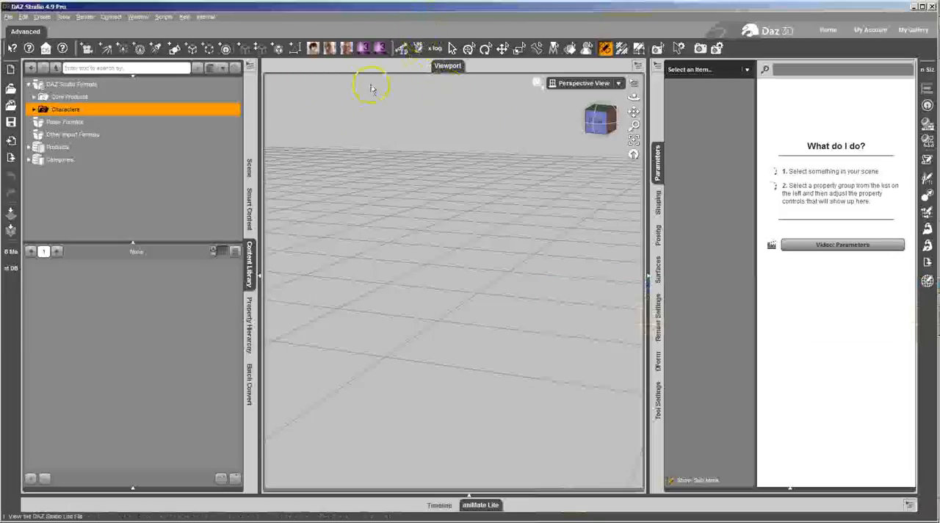
Step: Expand the mapped Characters library, load Genesis 3 Male, and show its Parameters
left_click(34, 109)
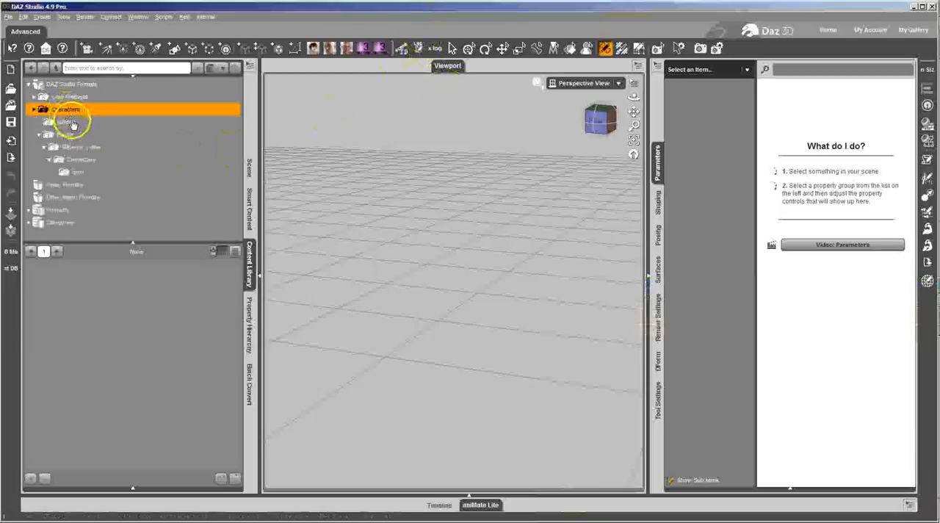
left_click(66, 122)
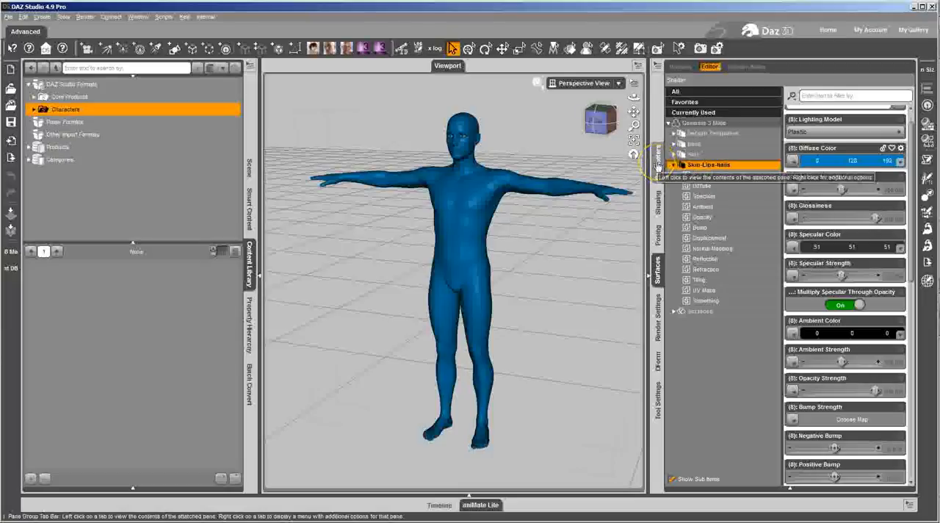
left_click(657, 154)
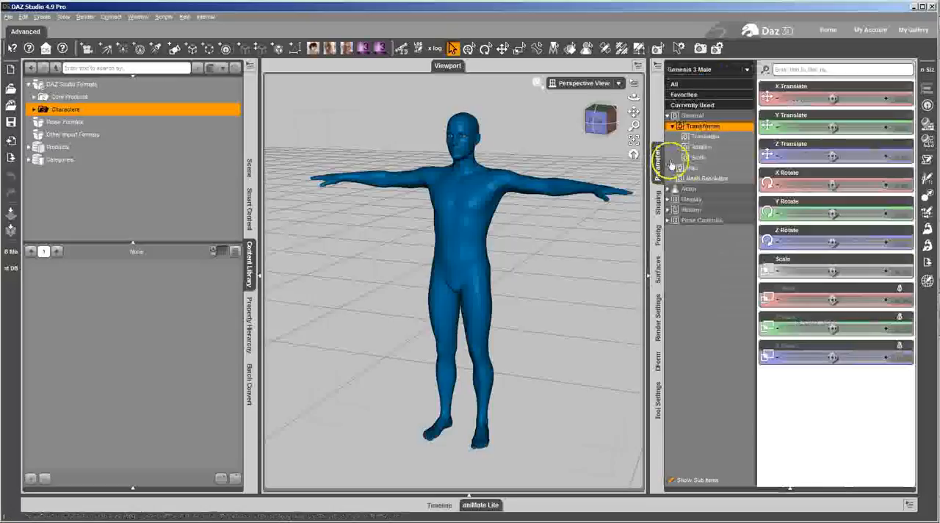